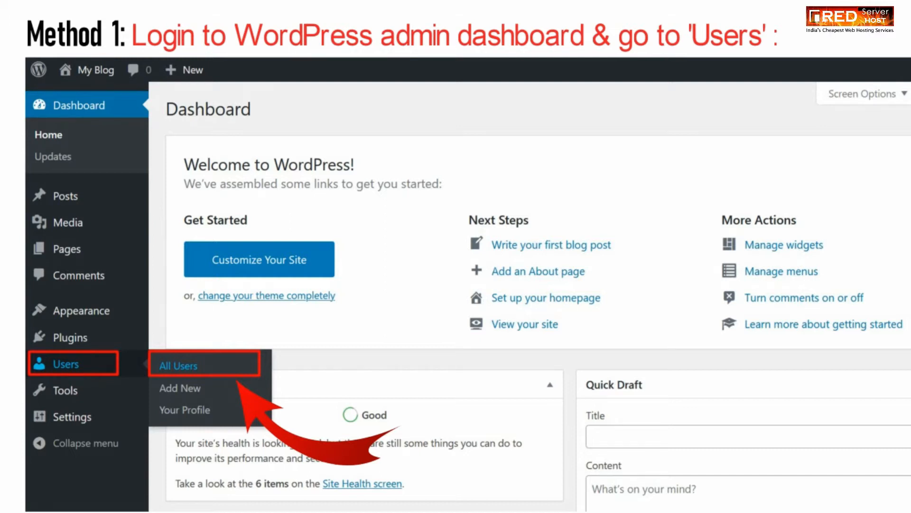
- Reveal the Users menu in the WordPress dashboard sidebar with its All Users option
left_click(177, 365)
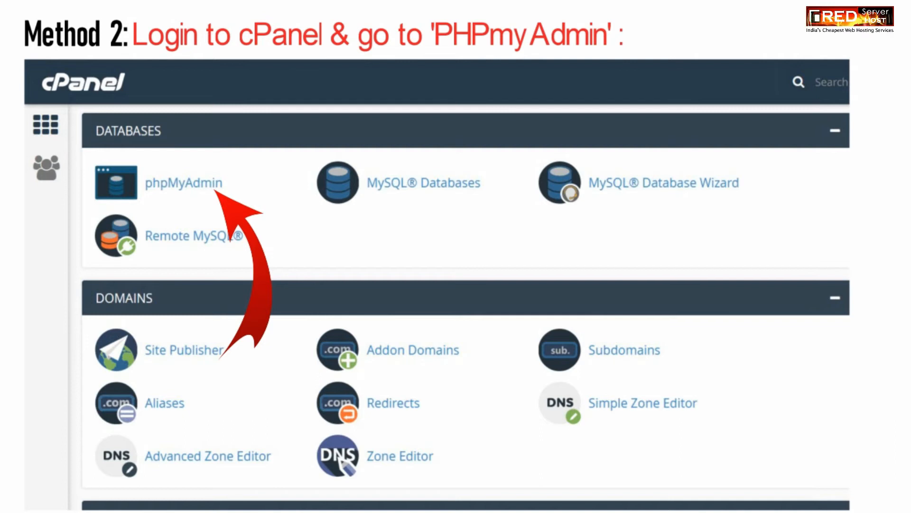
- Select the saifart_wp583 database in phpMyAdmin to list its 12 tables, including wpwo_users
left_click(184, 183)
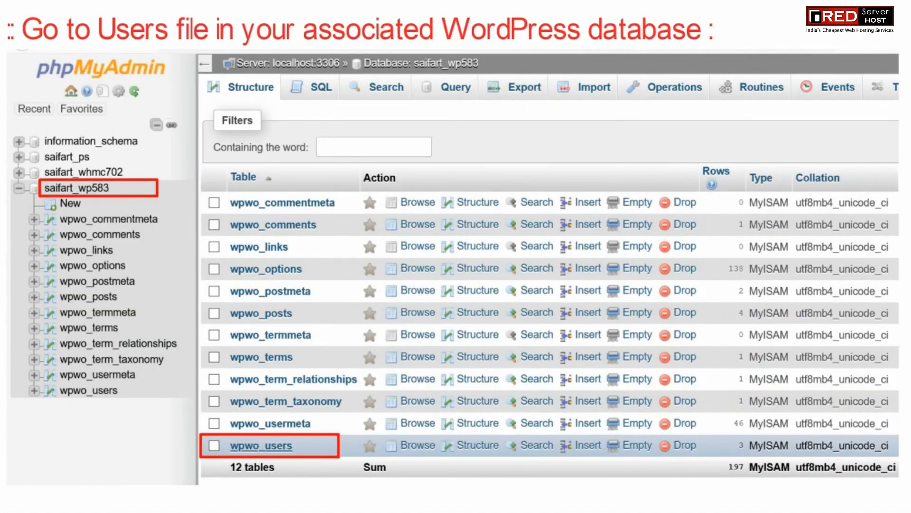